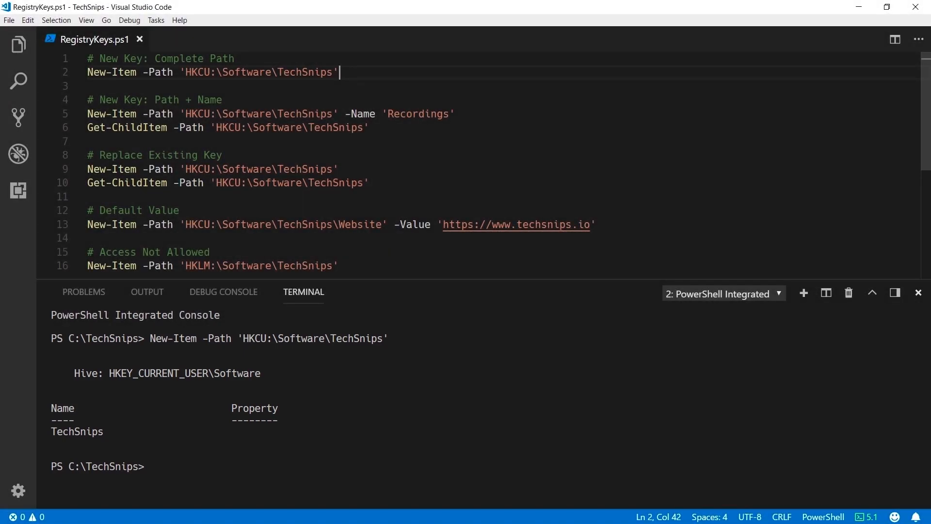
Step: Select line 5, which creates the Recordings key under HKCU:\Software\TechSnips
{"action": "left_click", "coordinate": [454, 113]}
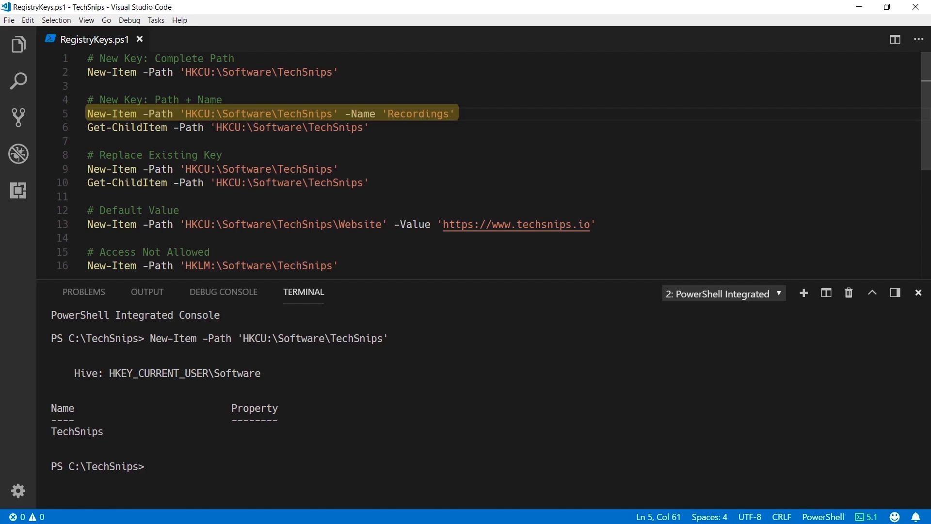
{"action": "key", "text": "F8"}
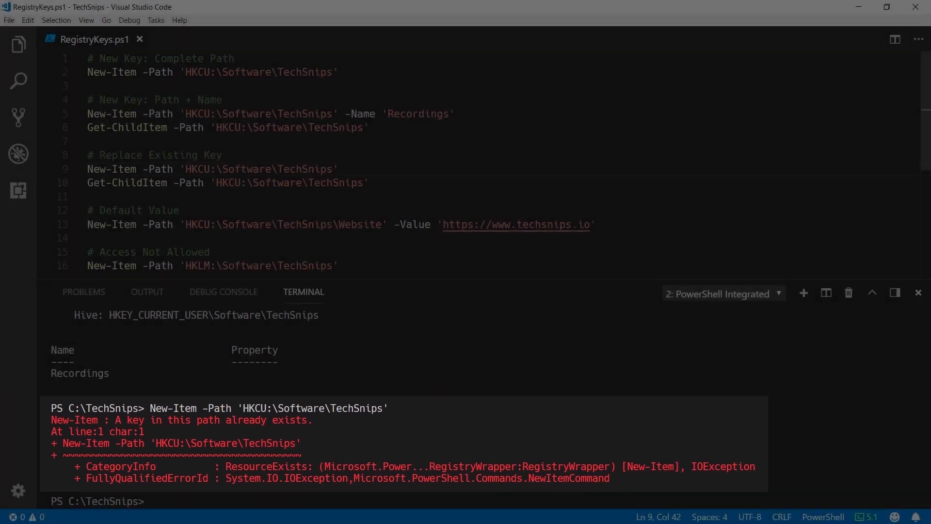
Step: Start a new parameter with a hyphen after the path on the replace-key line
{"action": "type", "text": "-"}
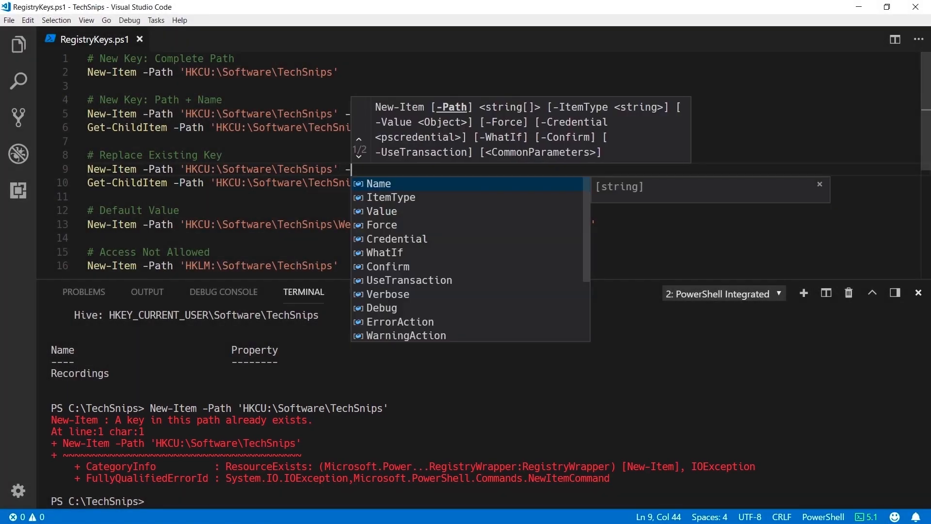
Step: Complete the -Force parameter and add the 'Recordings' key name on line 9
{"action": "type", "text": "Force"}
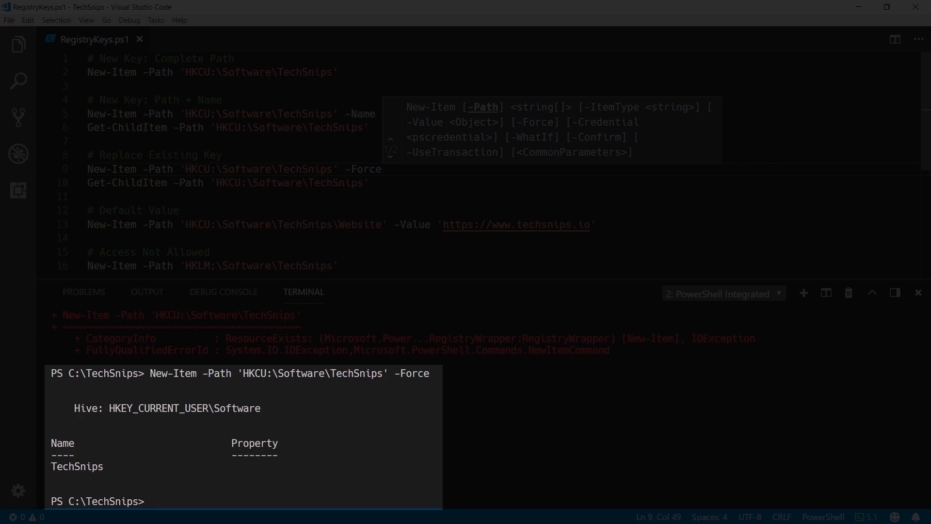
{"action": "type", "text": "'Recordings'"}
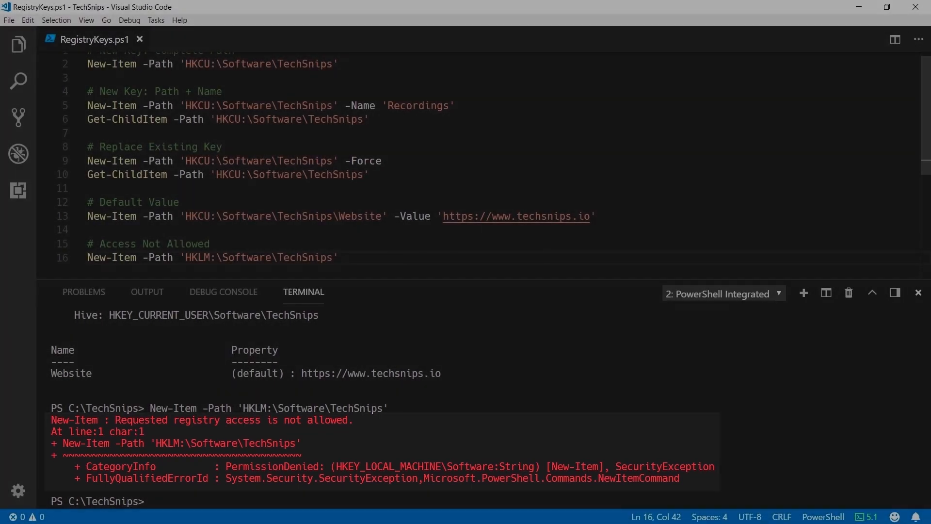
Step: Select the HKLM:\Software\TechSnips New-Item line showing the PermissionDenied error
{"action": "left_click", "coordinate": [339, 257]}
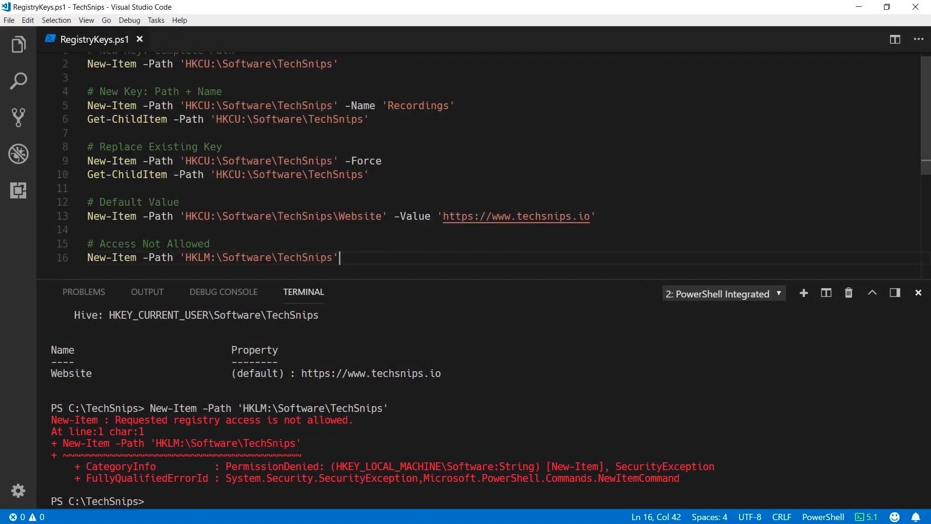